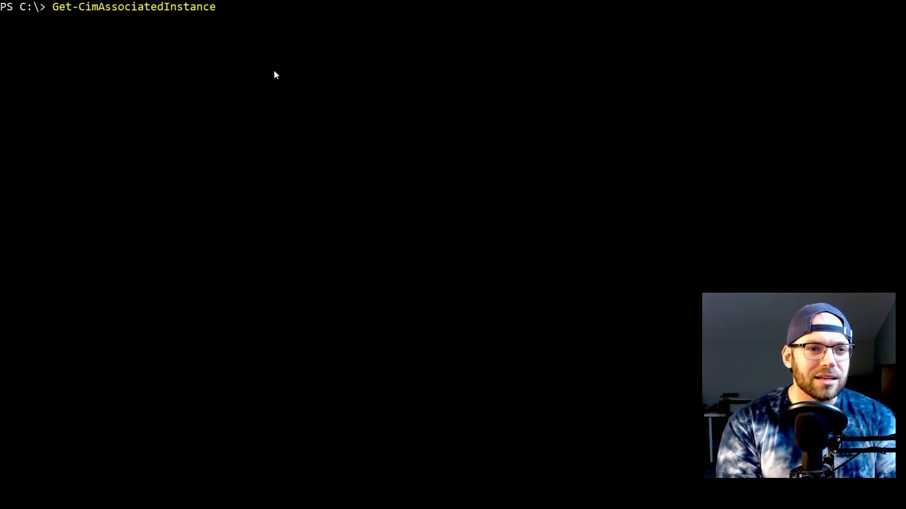
- Compose Get-CimInstance -class Win32_Process at the prompt, correcting the wrongly completed class name
text(Get-CimSessio)
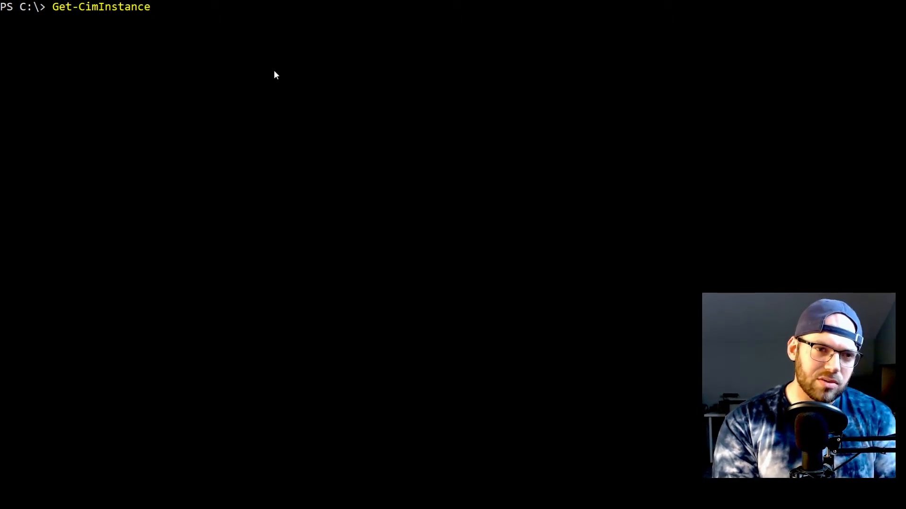
text(-class)
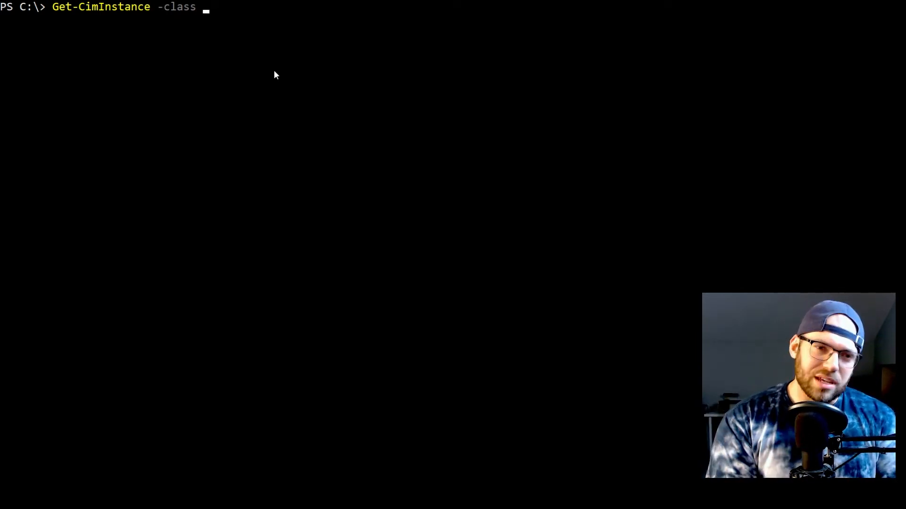
text(win)
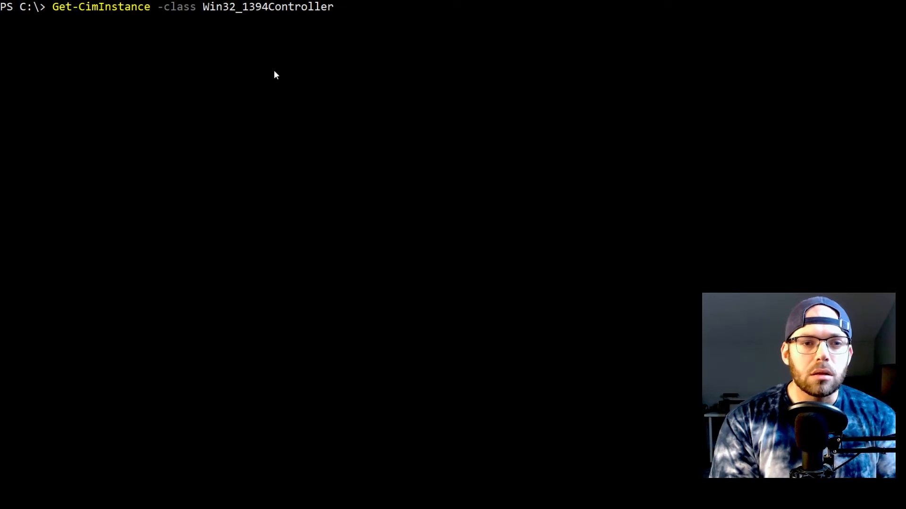
key(Backspace)
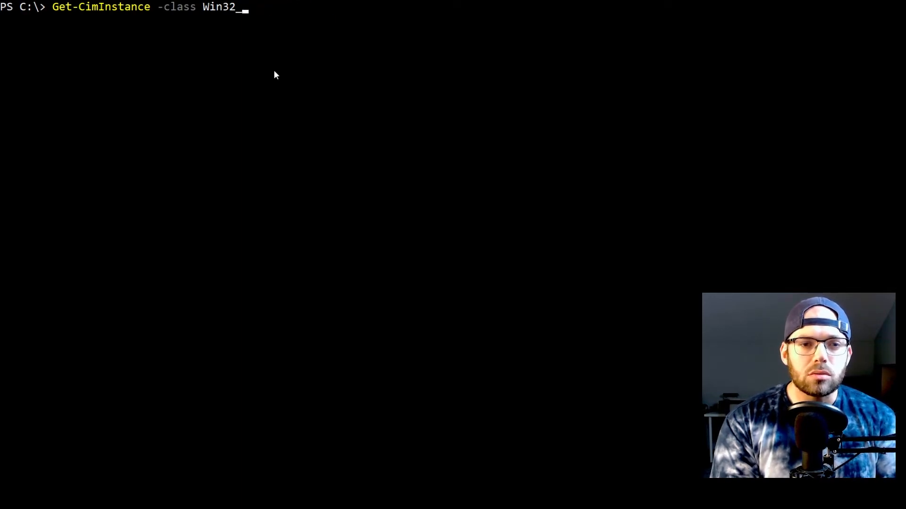
text(P)
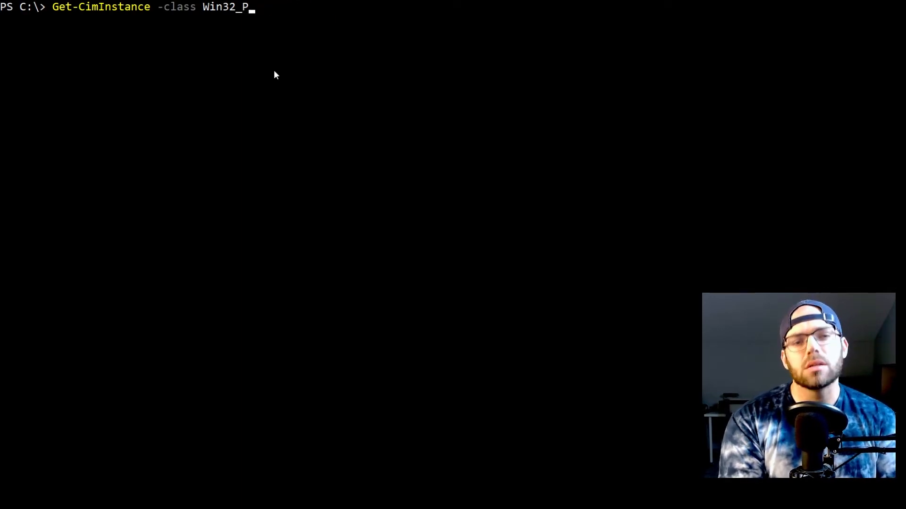
text(rocess)
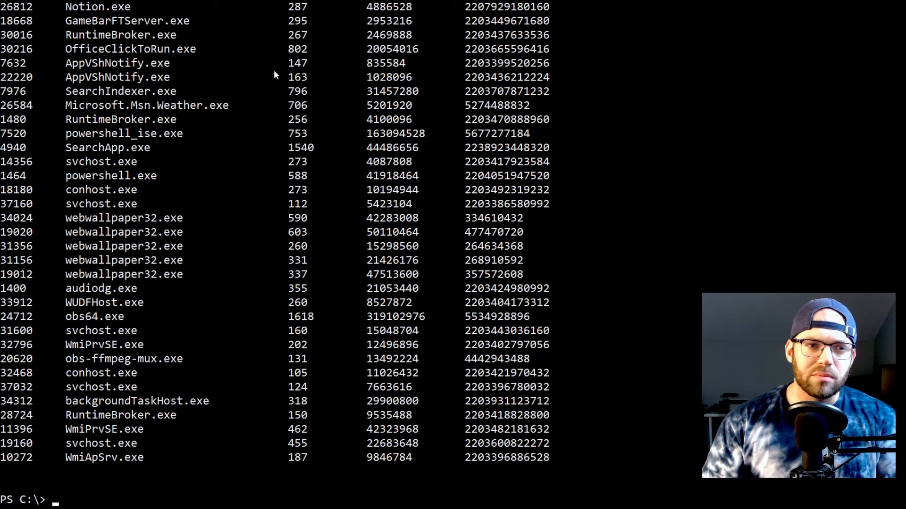
- Run the Win32_Process query, scroll the process list and pick out Razer Synapse Service Process
text(Get-CimInstance -class Win32_Process)
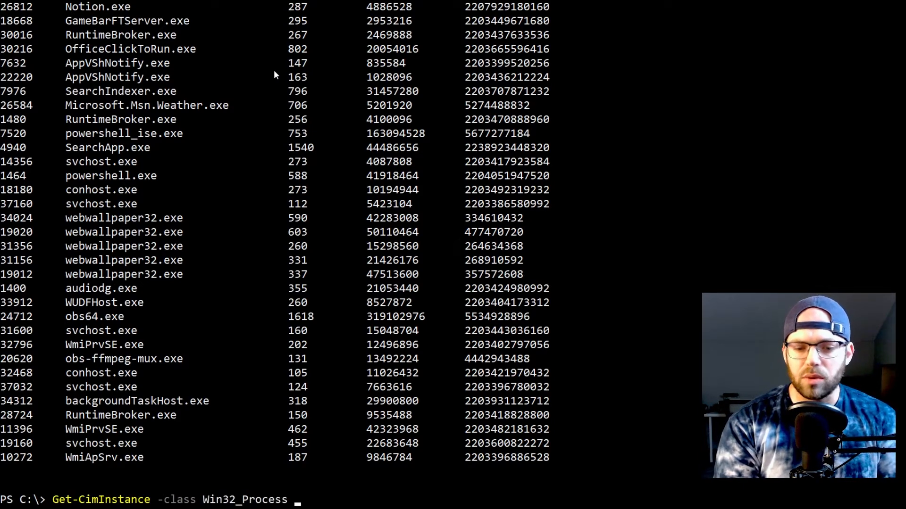
text(-n)
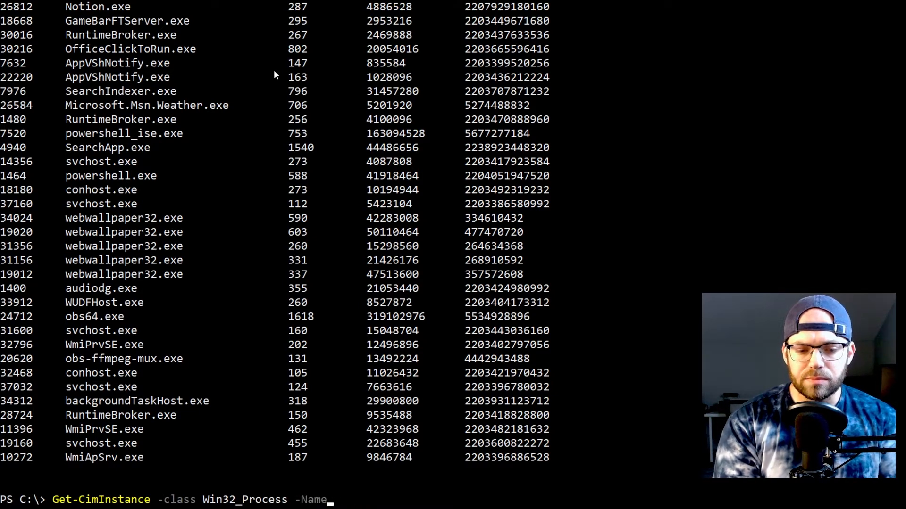
key(BackSpace)
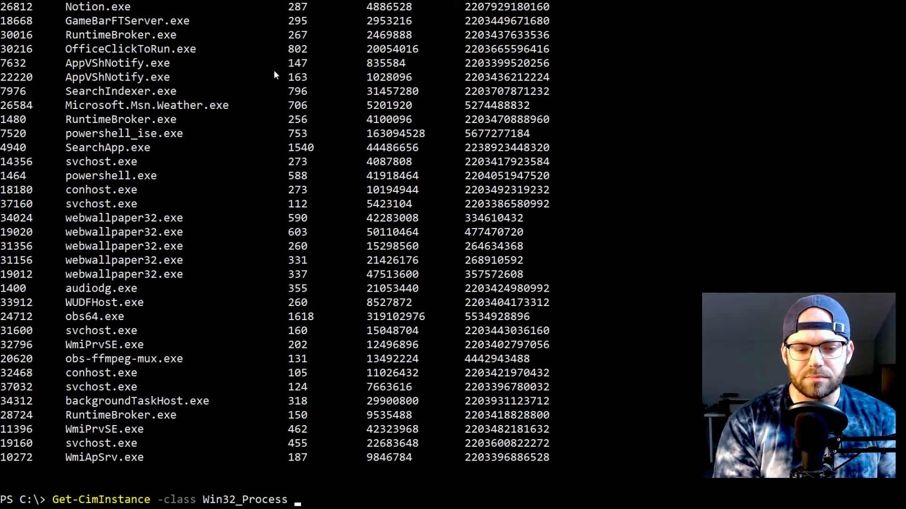
mouse_move(268, 444)
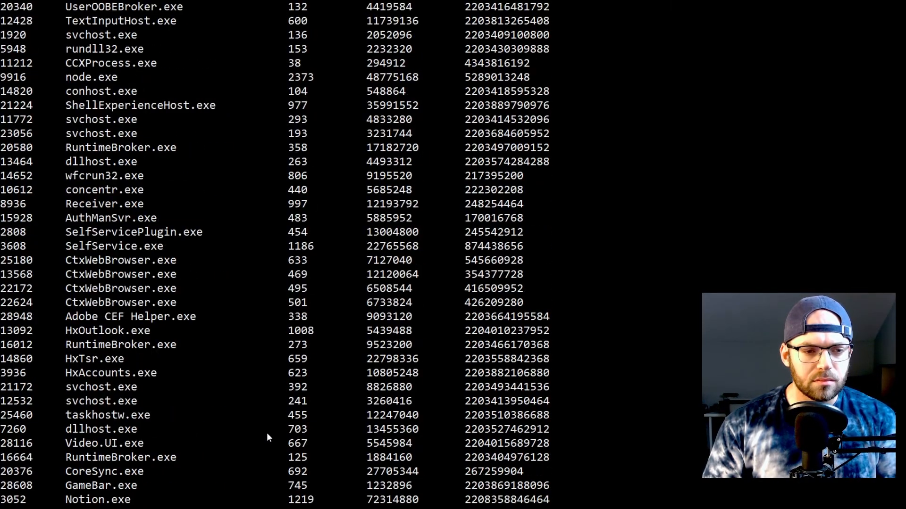
scroll(down, 3)
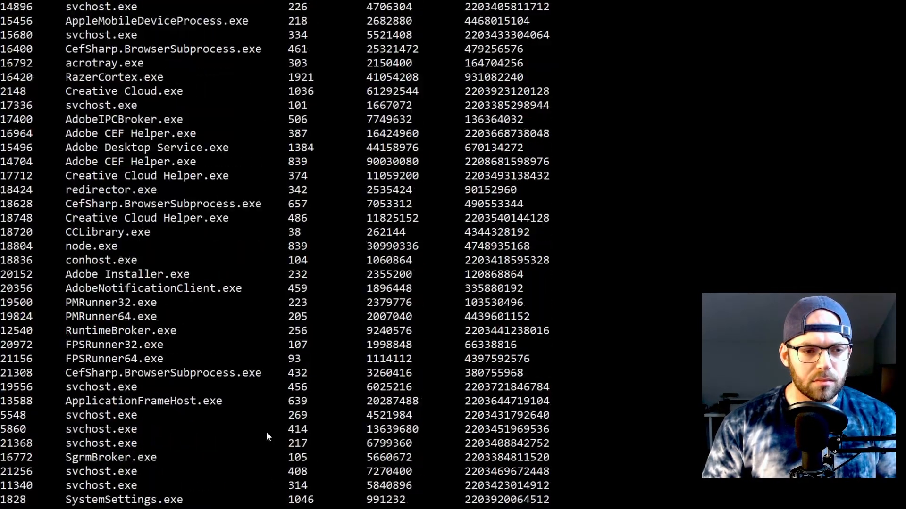
scroll(down, 3)
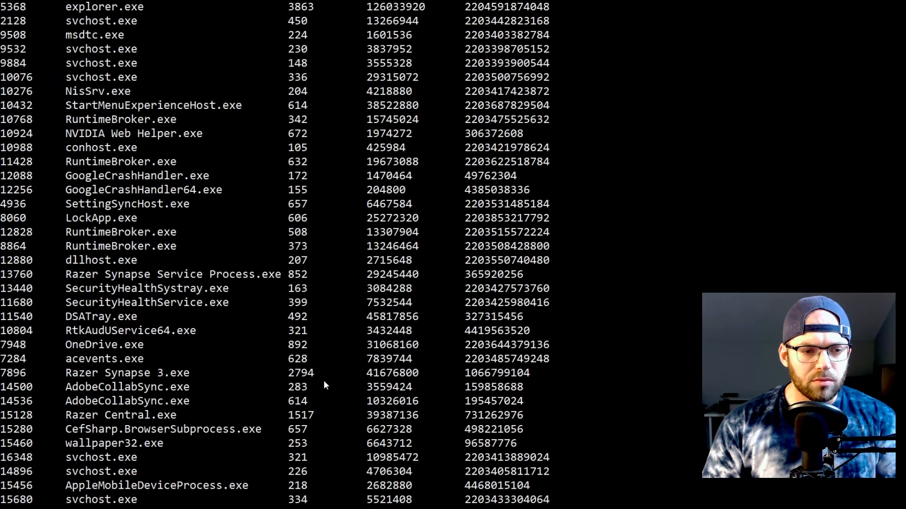
mouse_move(273, 281)
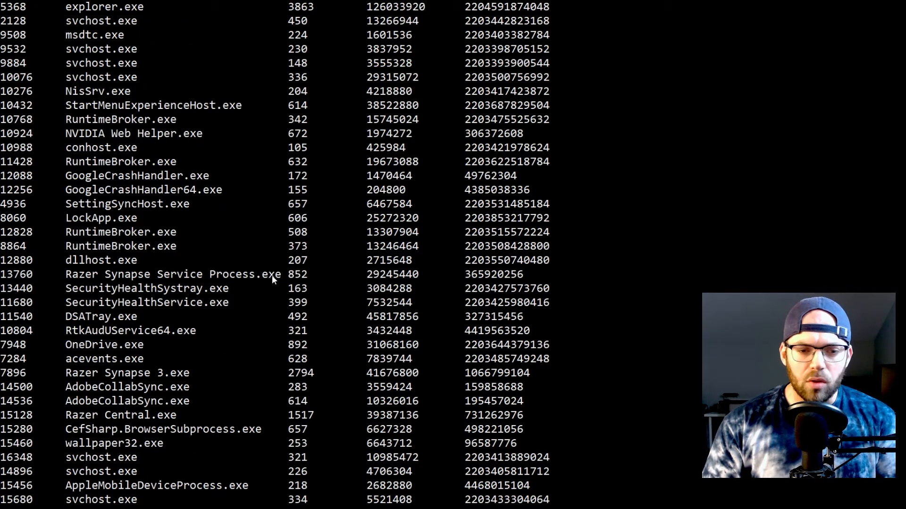
double_click(258, 275)
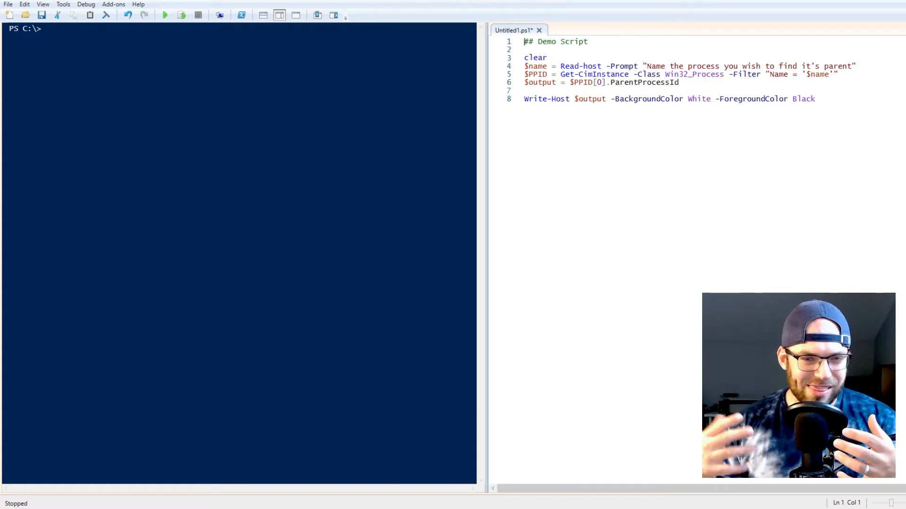
mouse_move(260, 26)
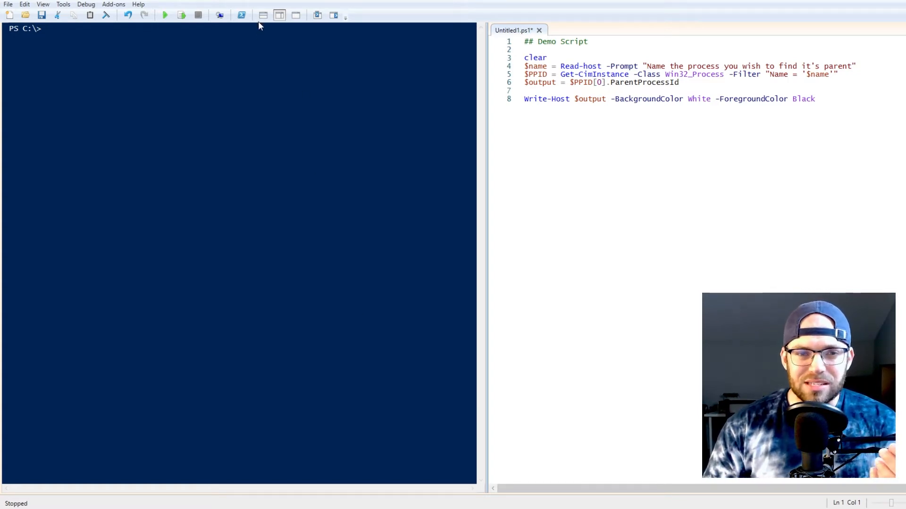
mouse_move(263, 15)
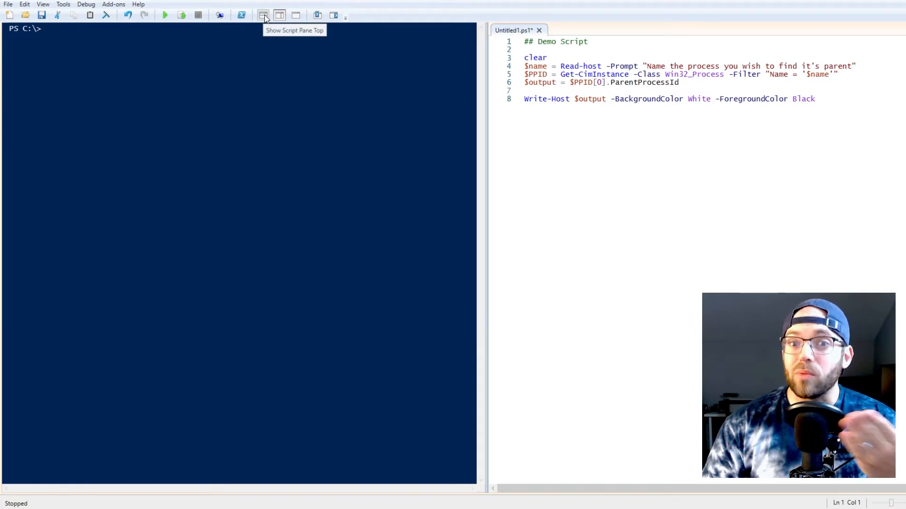
click(262, 15)
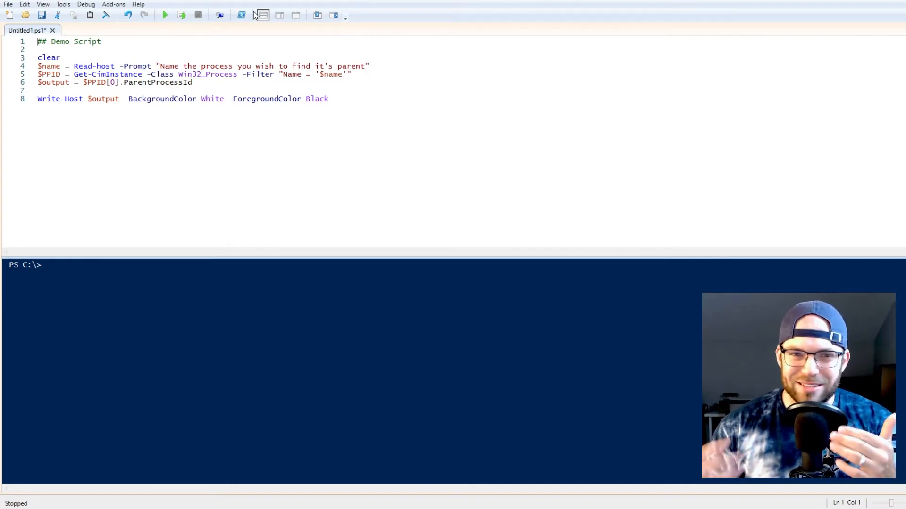
click(278, 15)
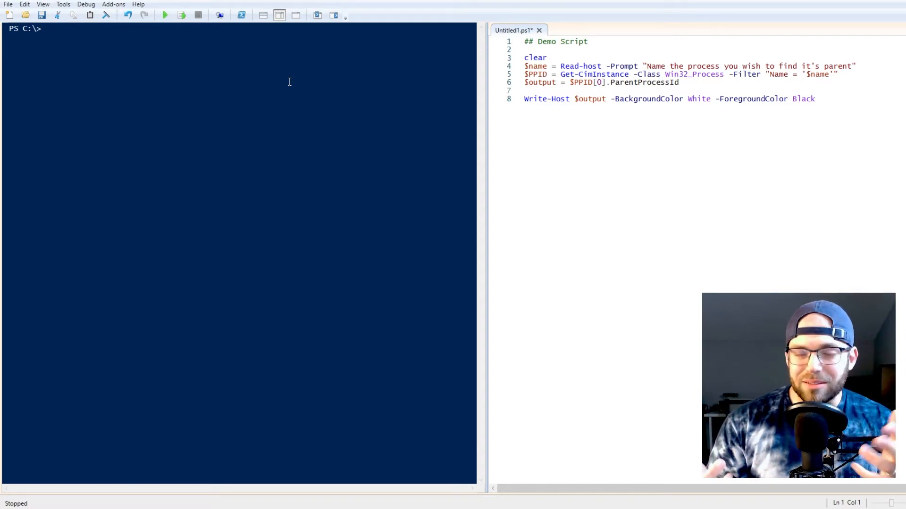
mouse_move(332, 15)
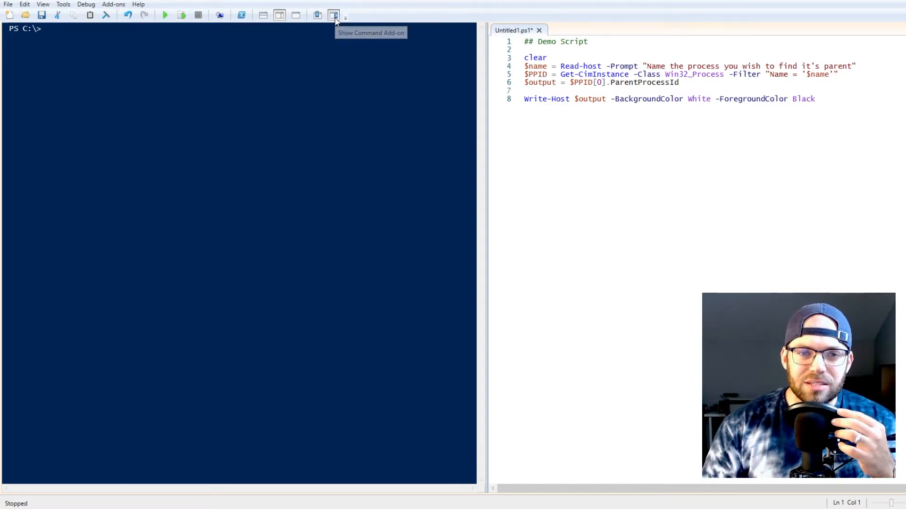
- Show and close the Commands add-on, widen the script pane, then highlight the lines from clear to Write-Host
click(332, 15)
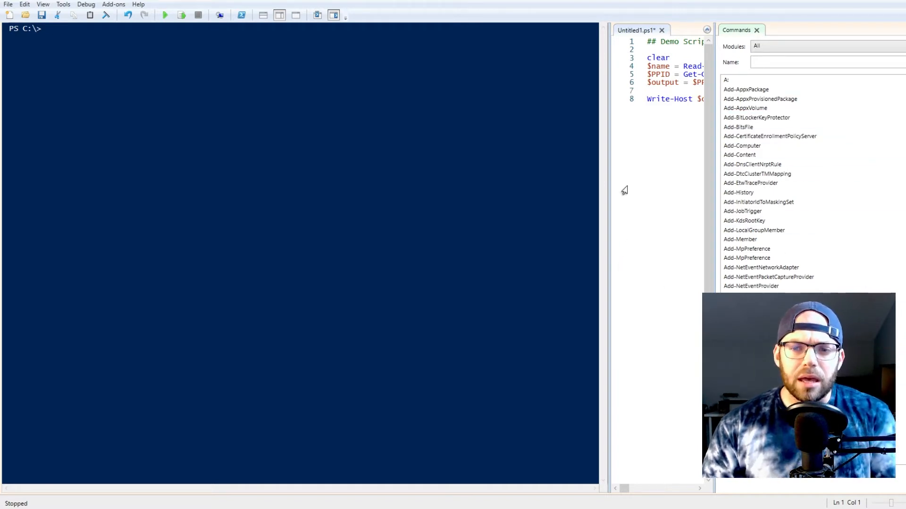
mouse_move(608, 192)
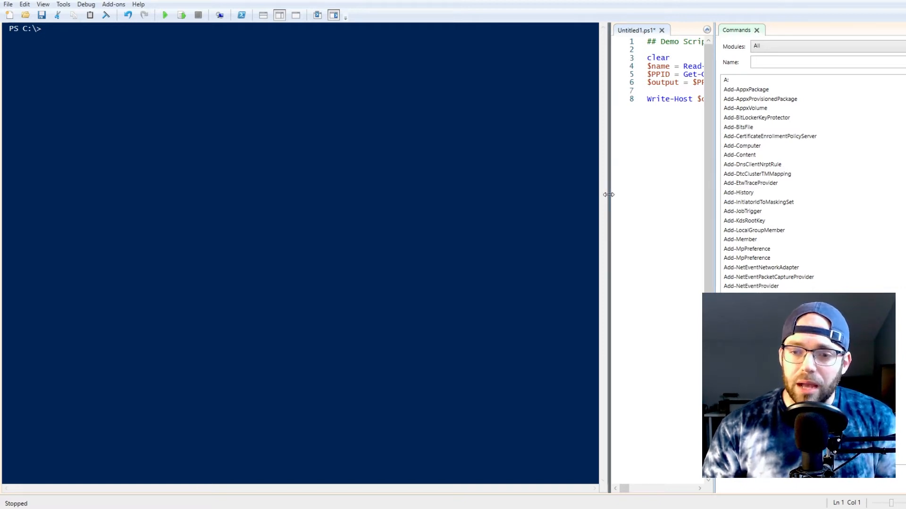
drag(606, 195, 473, 198)
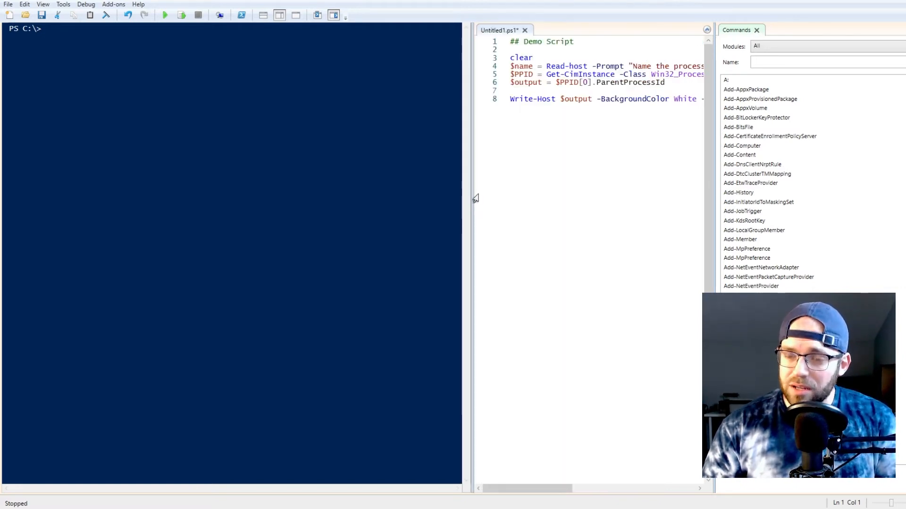
click(763, 30)
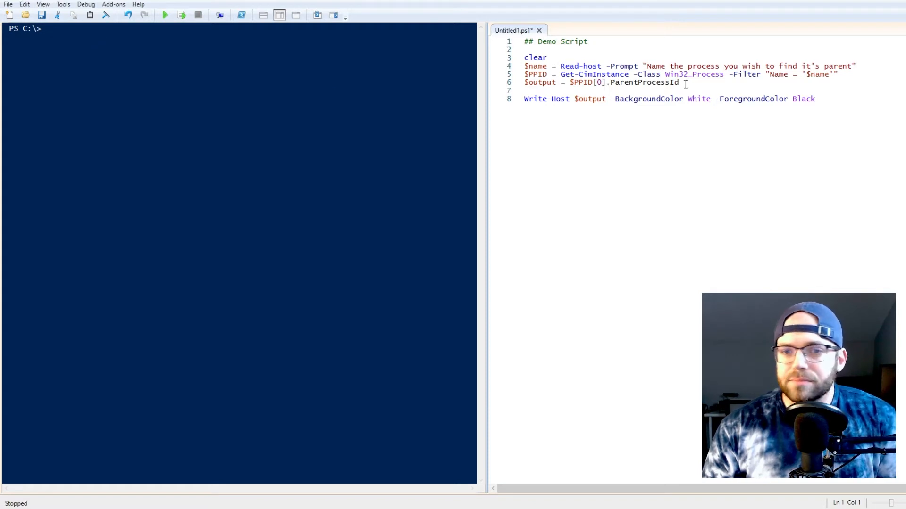
drag(524, 58, 815, 99)
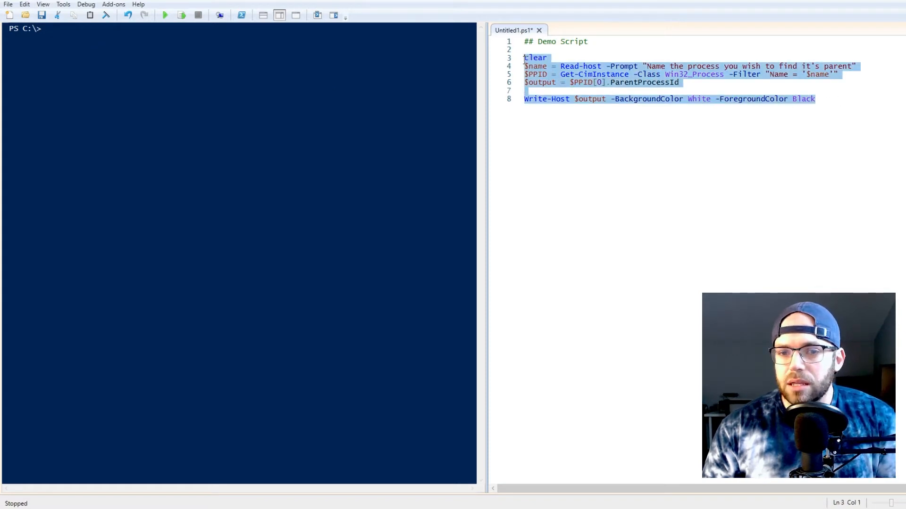
- Answer the script's Read-Host prompt with Razer Synapse Service Process.exe to print its parent ID
click(164, 15)
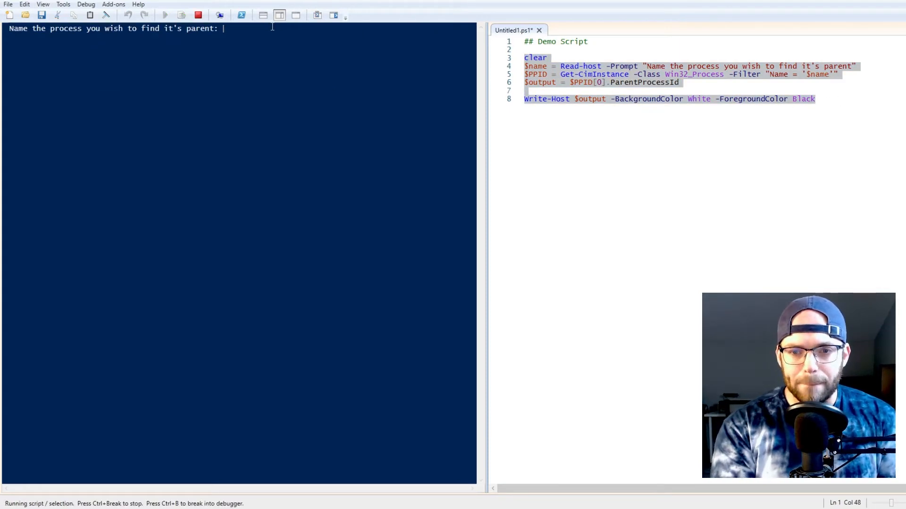
mouse_move(262, 130)
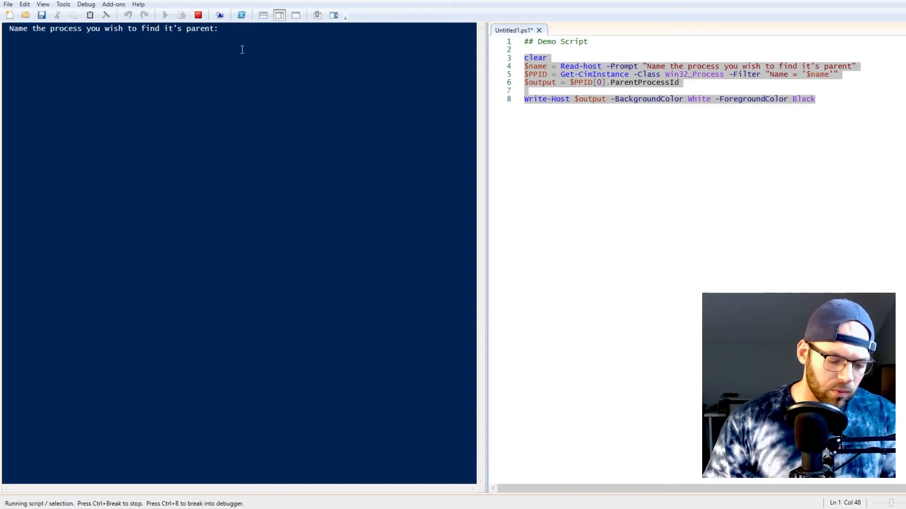
text(Razer Synapse Service Process.exe)
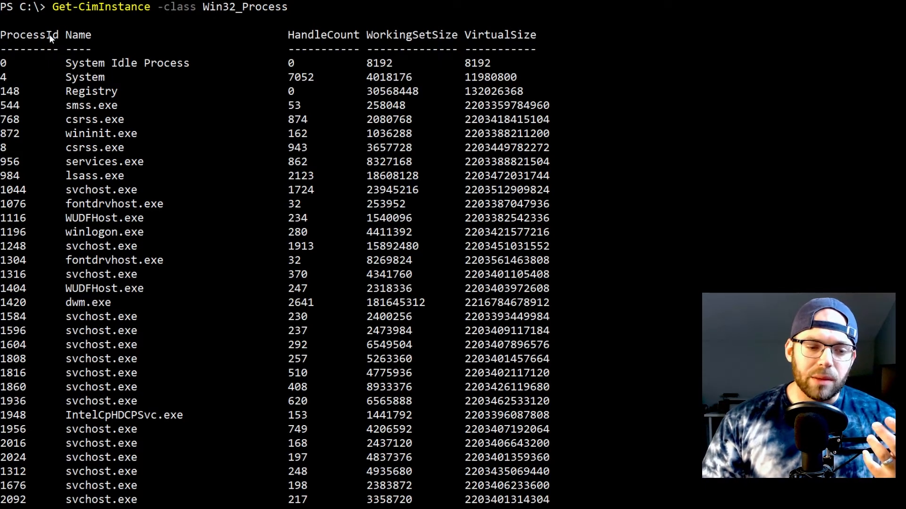
mouse_move(771, 21)
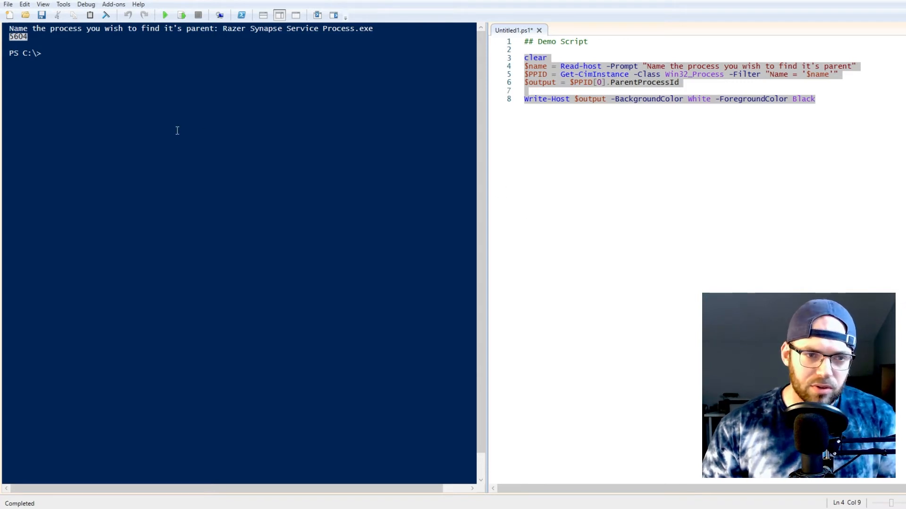
- Query Win32_Process filtered on ProcessId 5604 to confirm the parent is Razer Synapse Service.exe
text(Razer Synapse Service Process.exe)
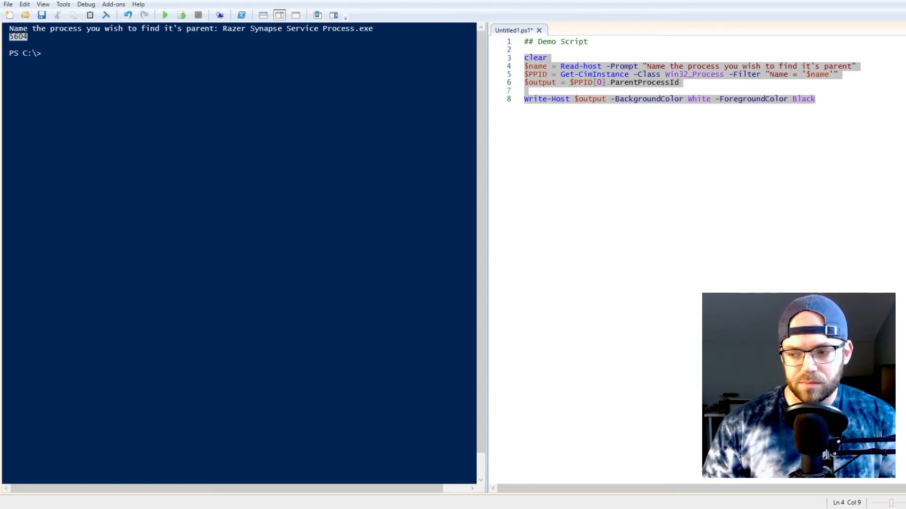
text(Get-CimInstance -Class Win32_Process -Filter "ProcessId = '5604'")
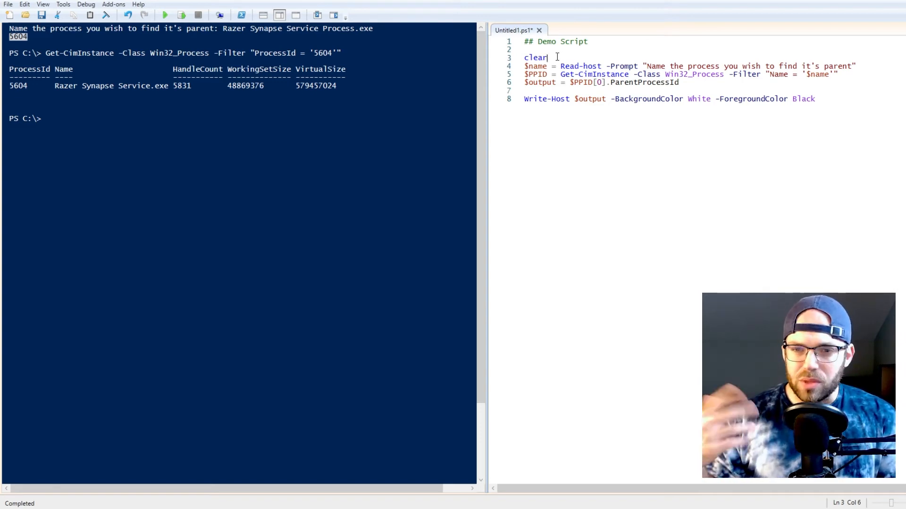
- Extend clear to clear-host on the script's first line, then highlight Read-host
text(-)
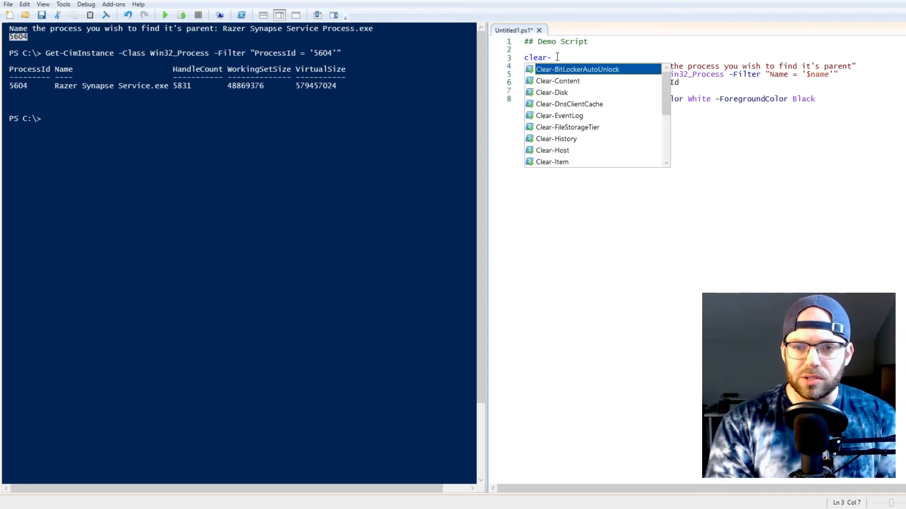
text(host)
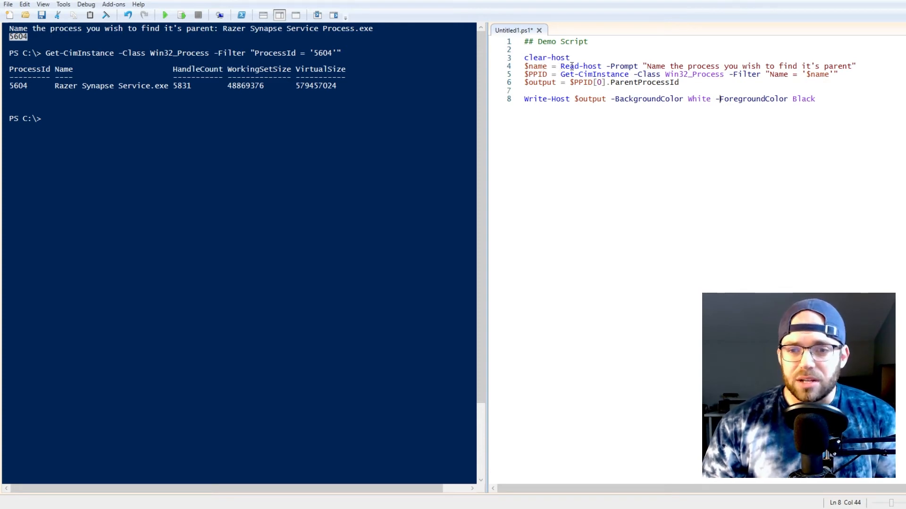
double_click(572, 66)
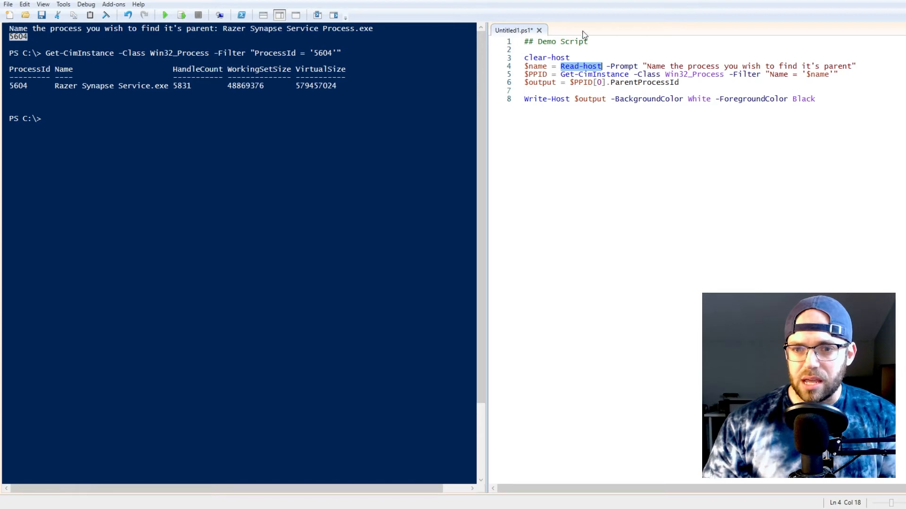
mouse_move(625, 70)
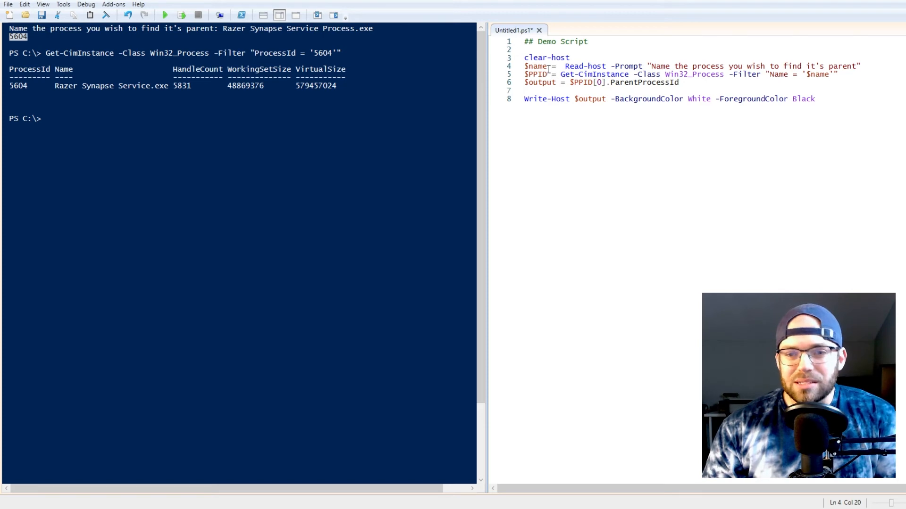
double_click(535, 66)
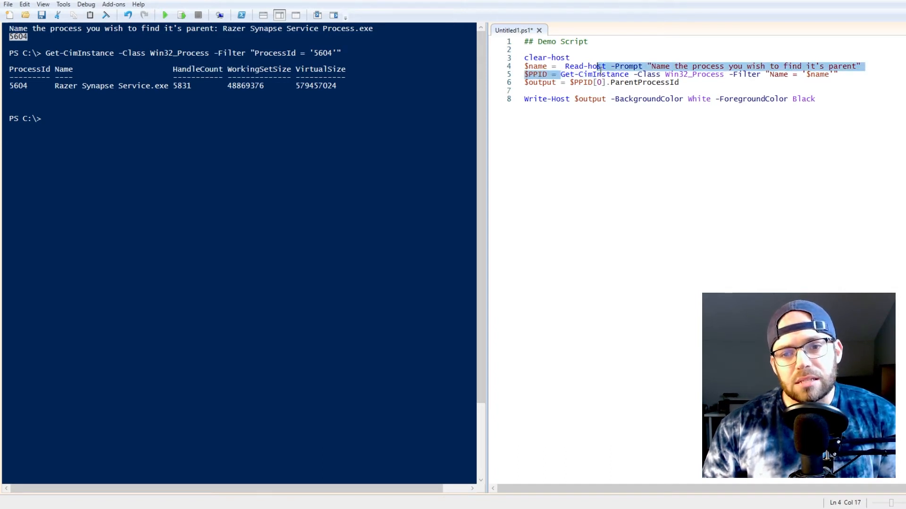
click(635, 74)
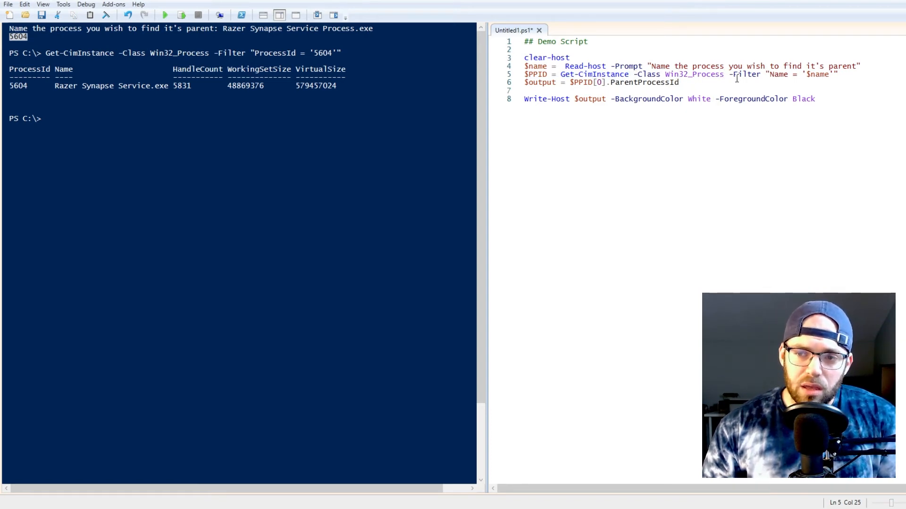
double_click(743, 74)
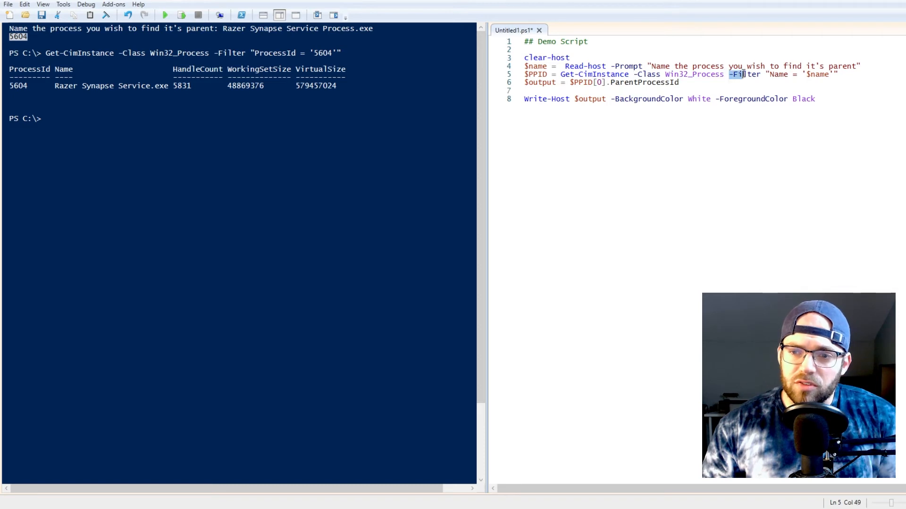
click(770, 75)
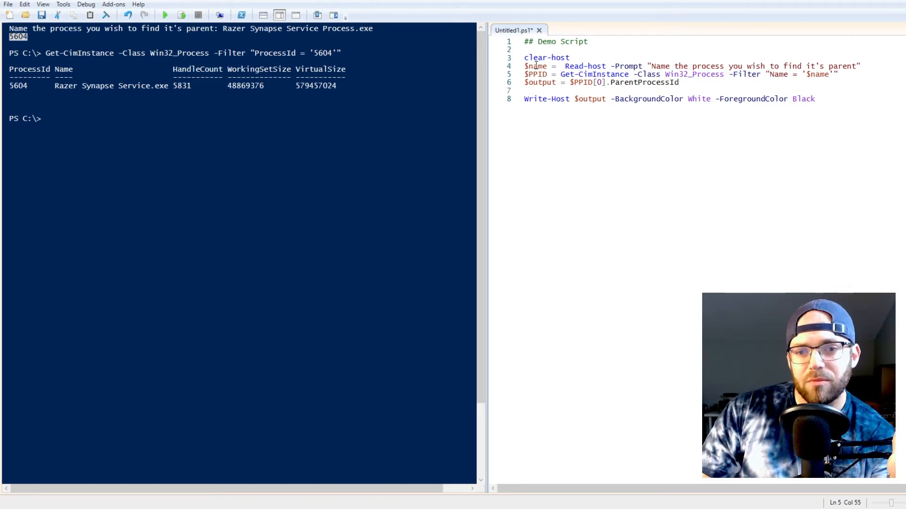
double_click(536, 66)
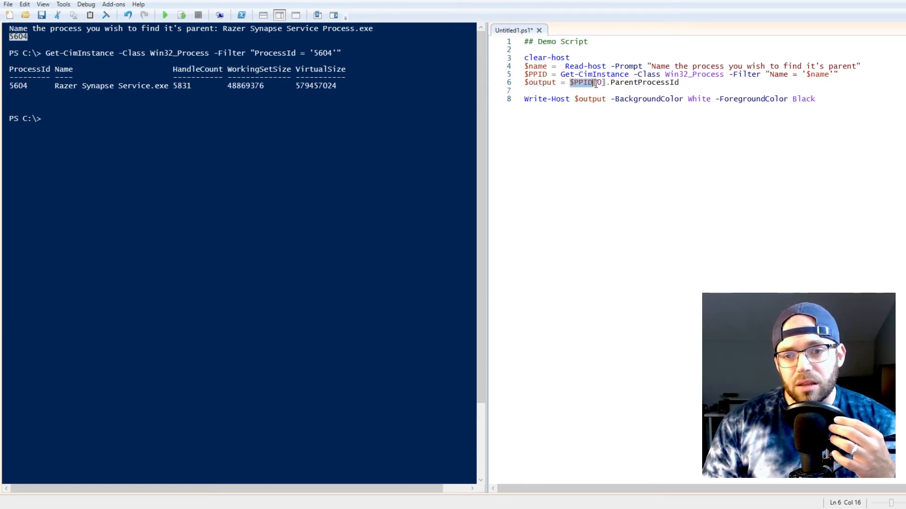
double_click(537, 74)
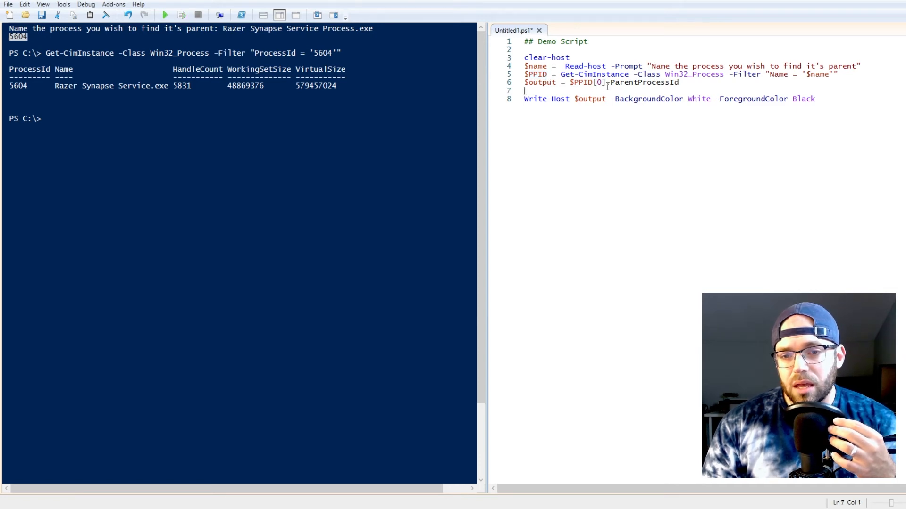
double_click(642, 83)
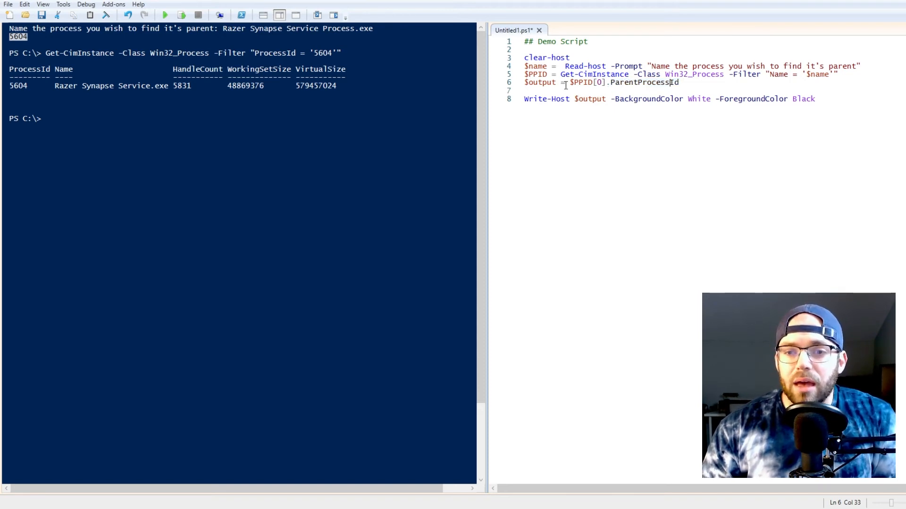
drag(569, 82, 605, 82)
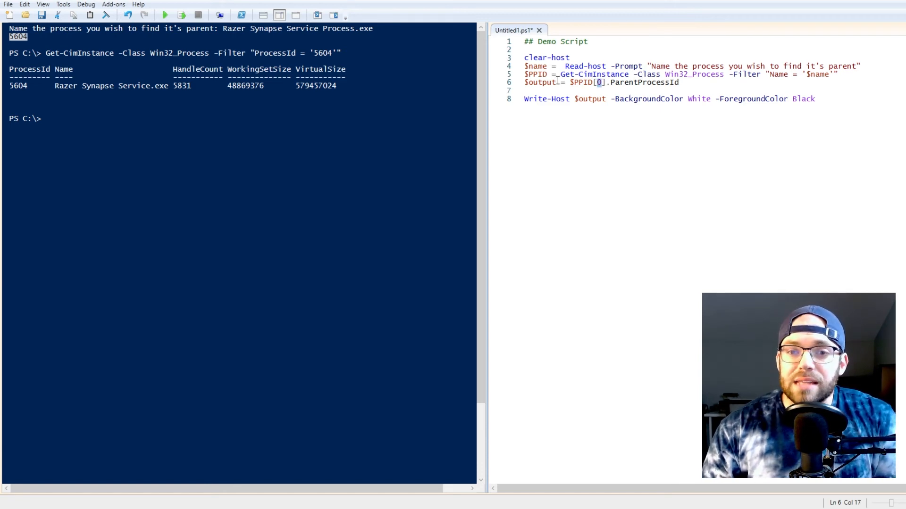
double_click(539, 83)
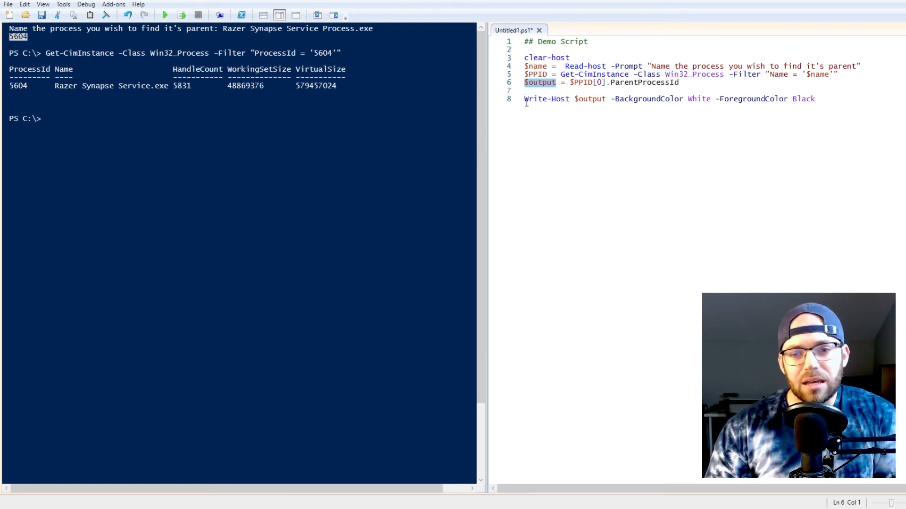
double_click(546, 99)
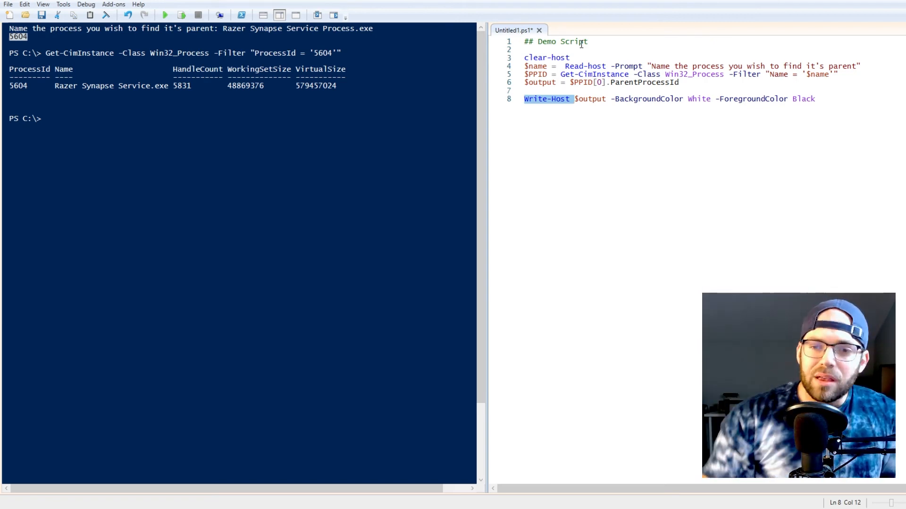
click(549, 99)
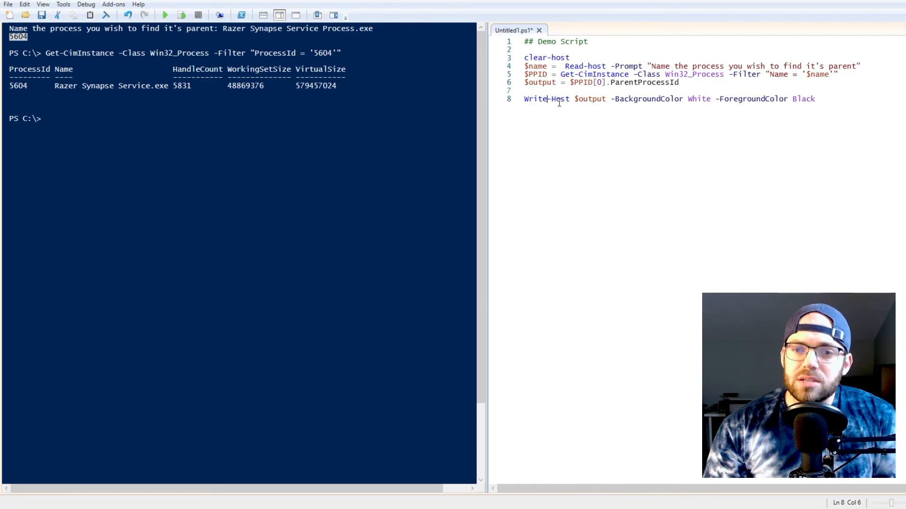
double_click(590, 99)
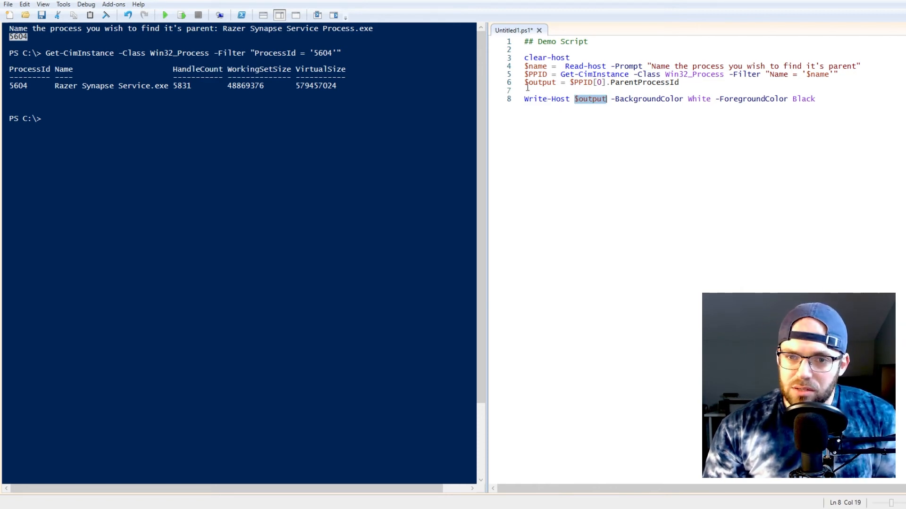
double_click(585, 82)
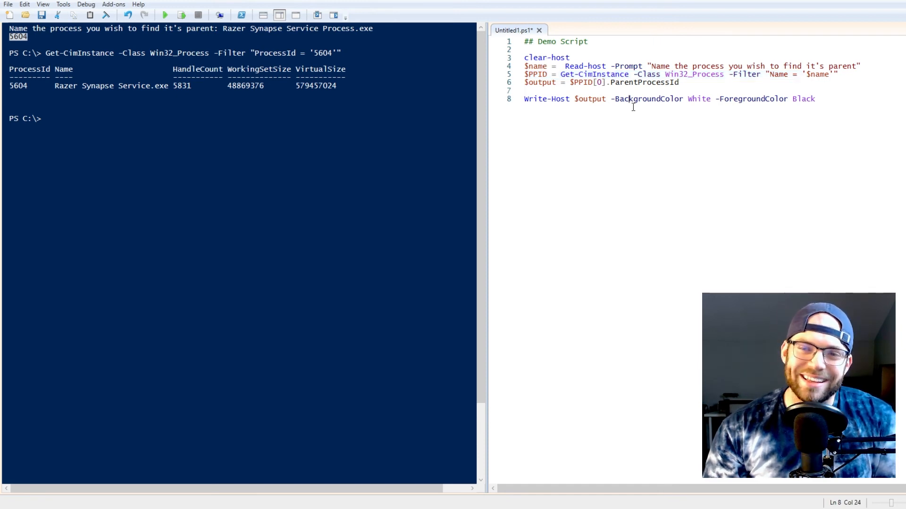
double_click(642, 99)
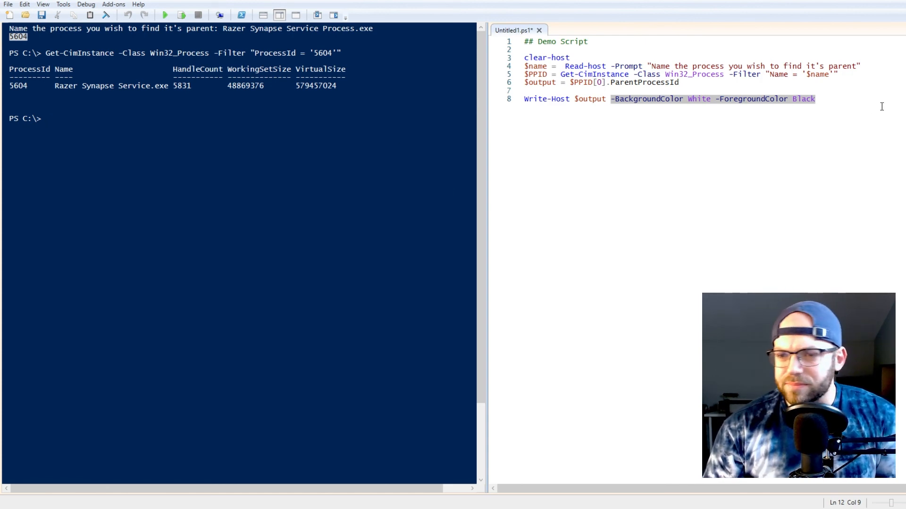
click(635, 89)
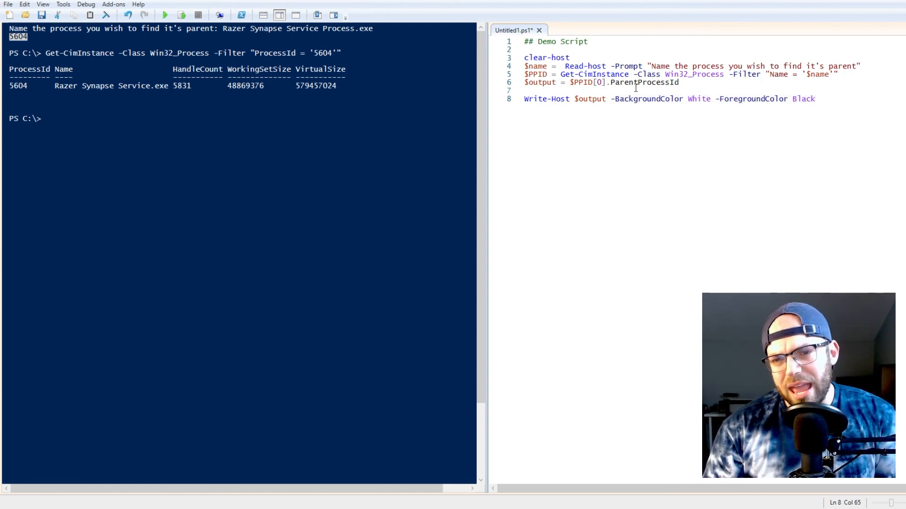